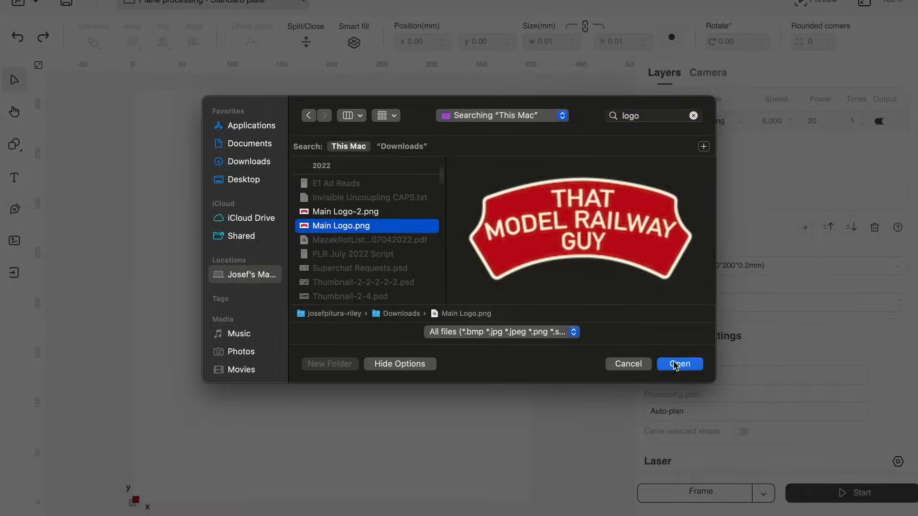
- Import Main Logo.png into the circle and set layer 02 to Fill engraving
click(678, 363)
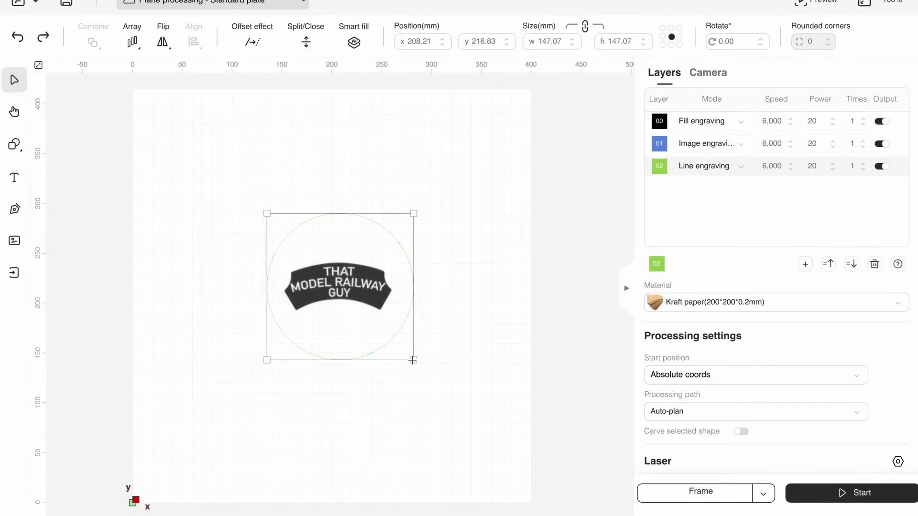
mouse_move(254, 48)
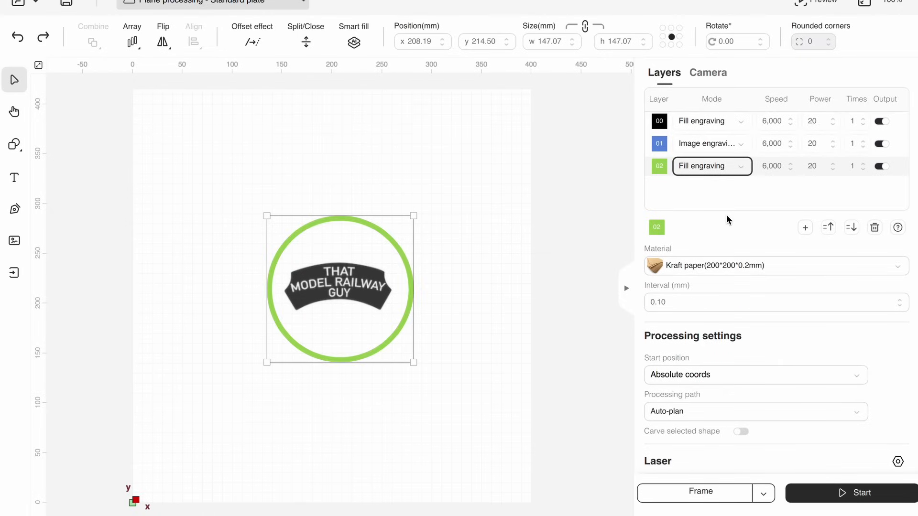
click(13, 143)
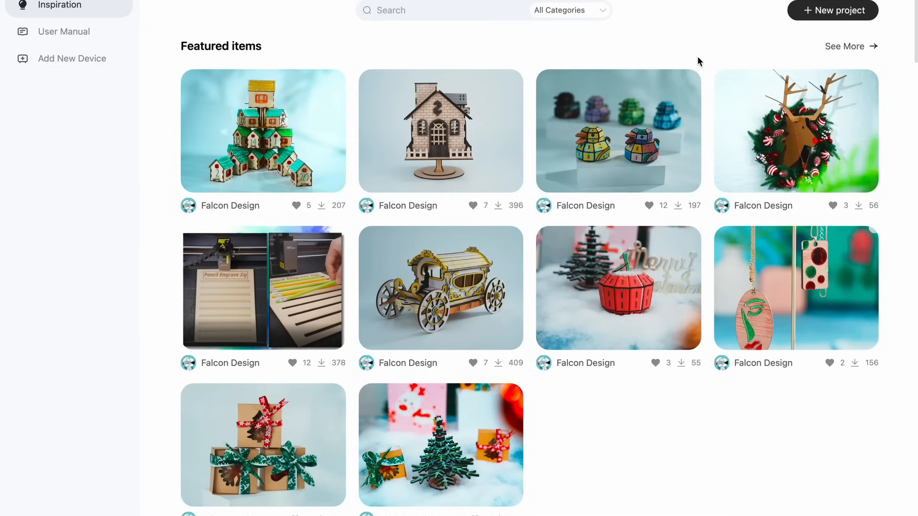
- Scroll through the Inspiration gallery before starting camera calibration
scroll(down, 3)
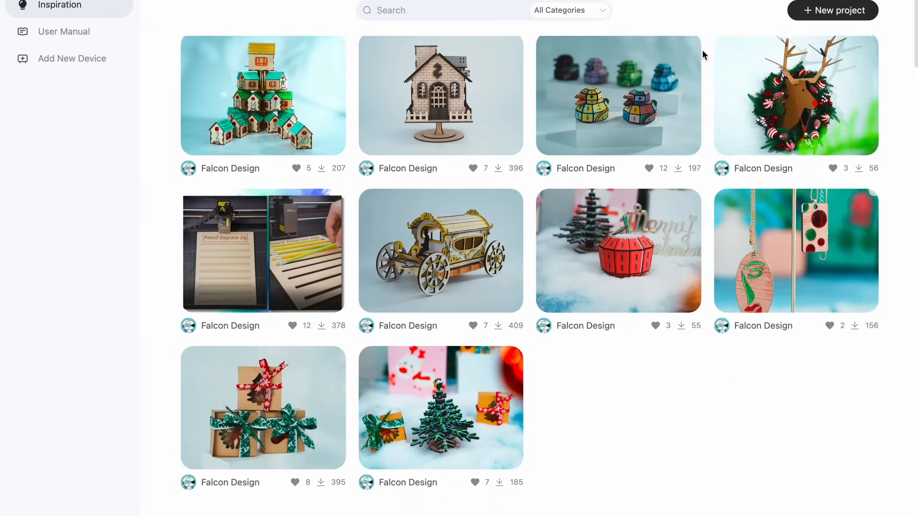
scroll(down, 3)
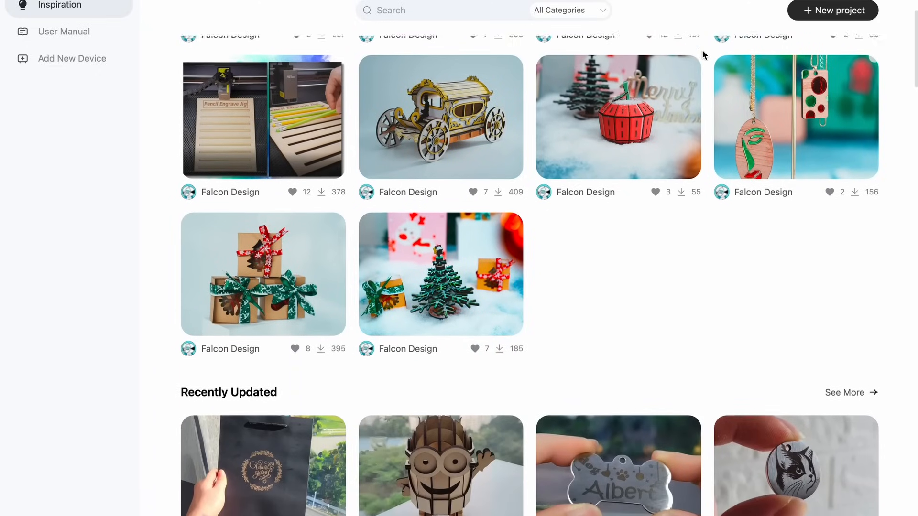
scroll(down, 3)
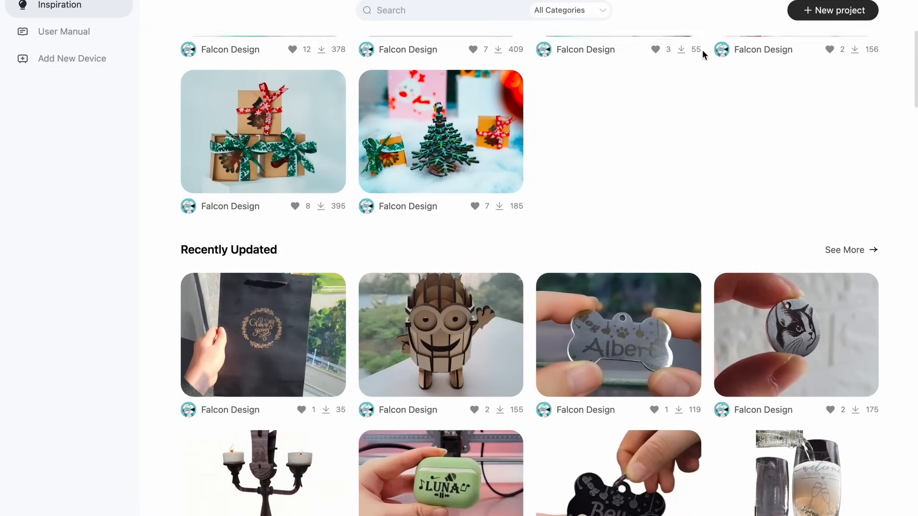
scroll(down, 3)
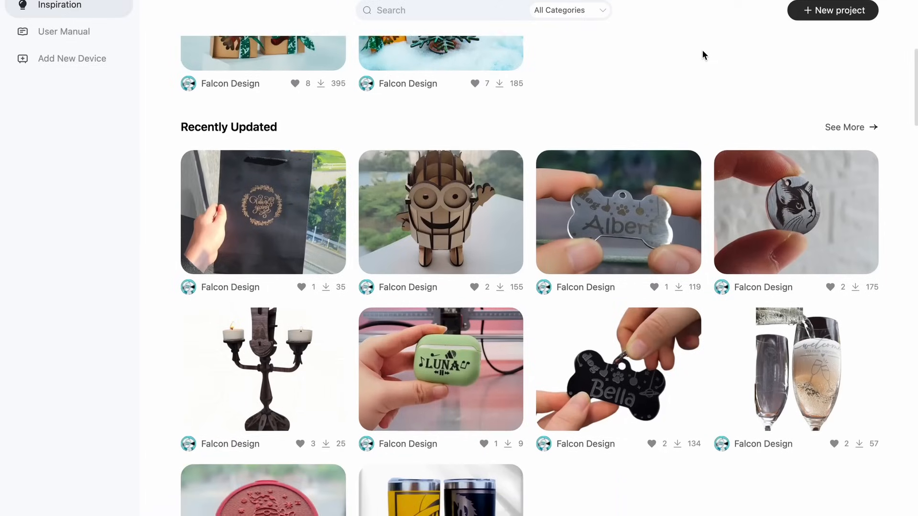
scroll(down, 3)
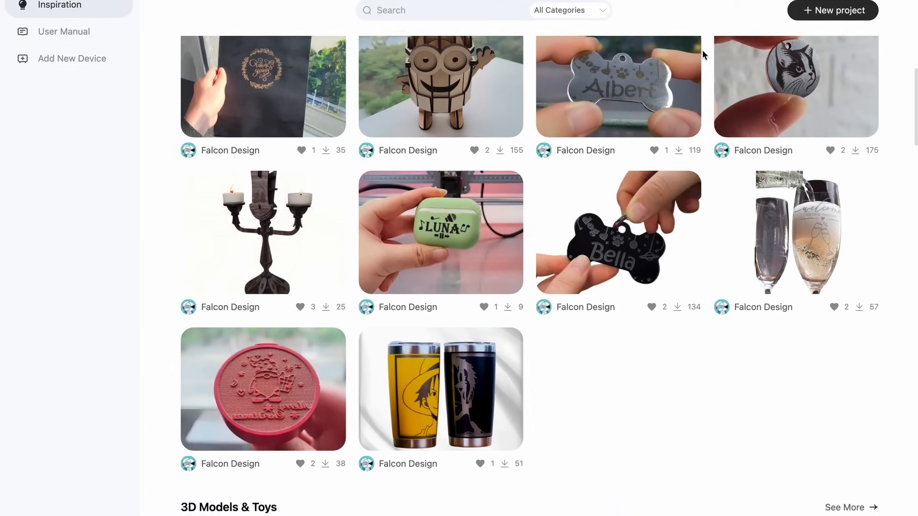
scroll(down, 3)
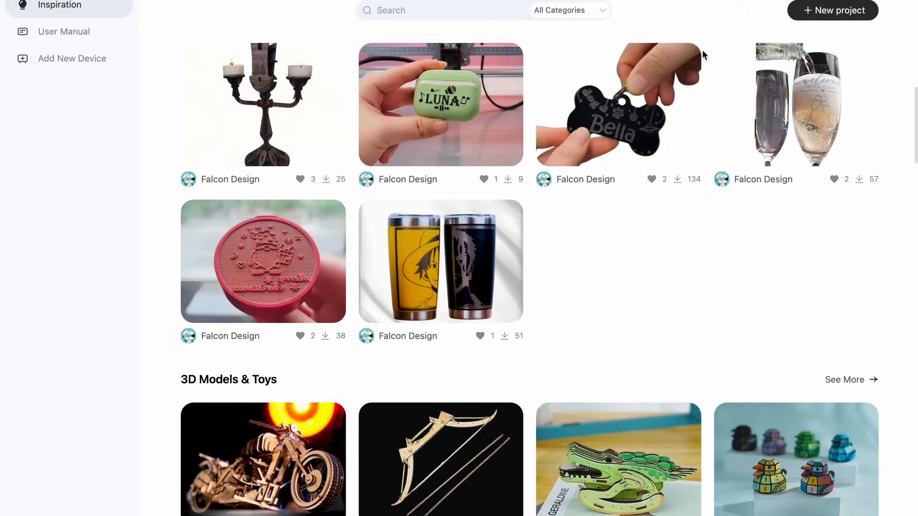
scroll(down, 3)
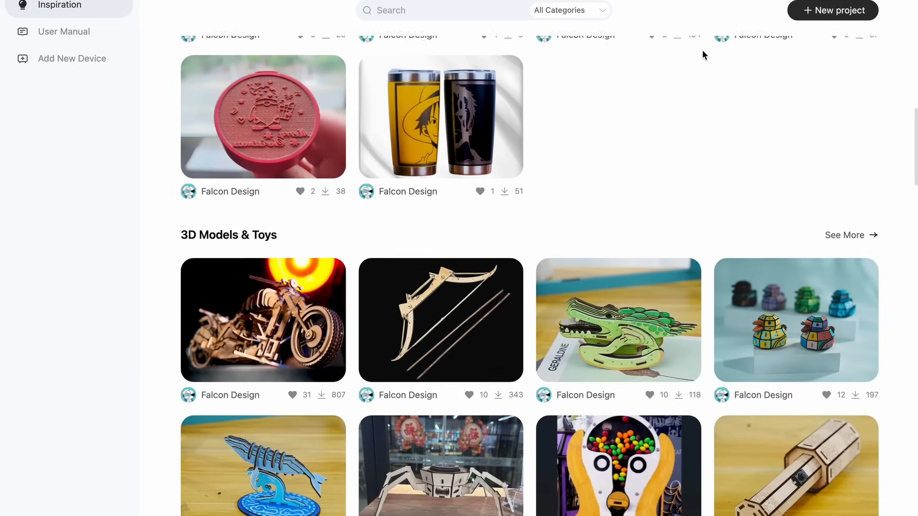
scroll(down, 3)
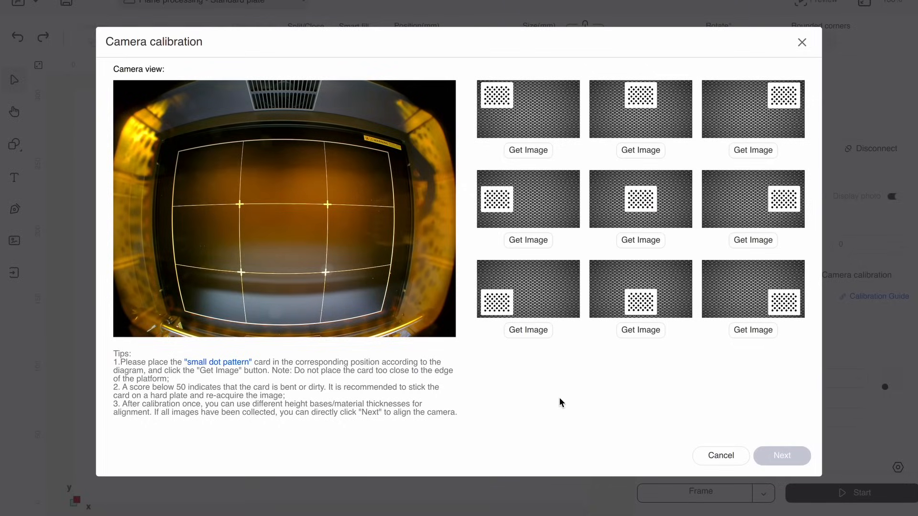
- Capture dot-card calibration images at the first, next, centre and further positions
click(528, 150)
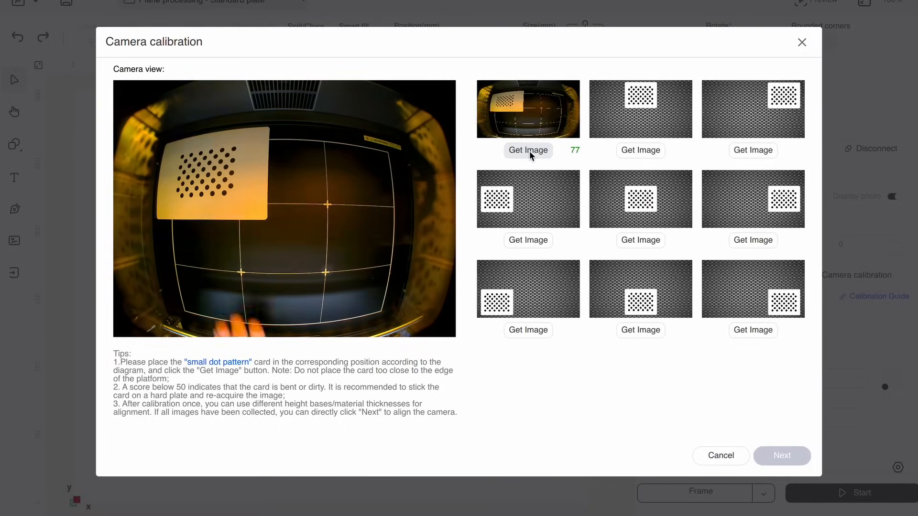
click(752, 150)
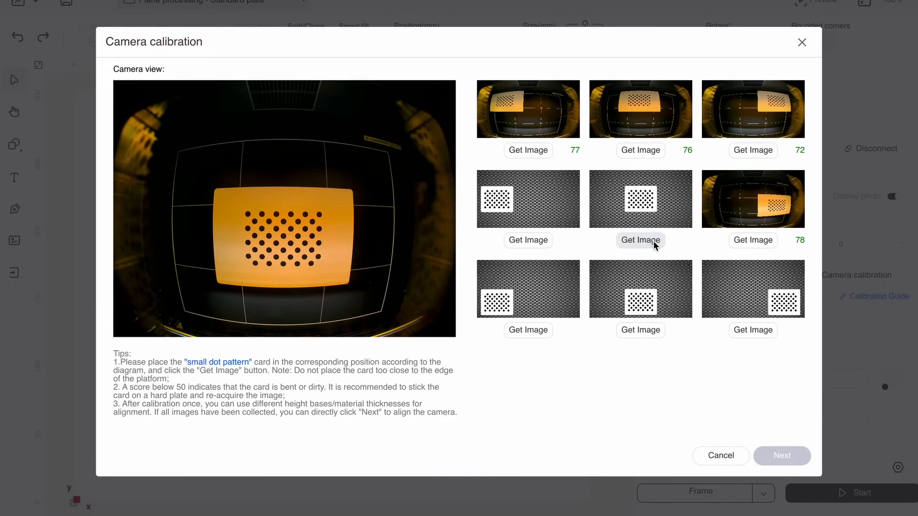
click(528, 240)
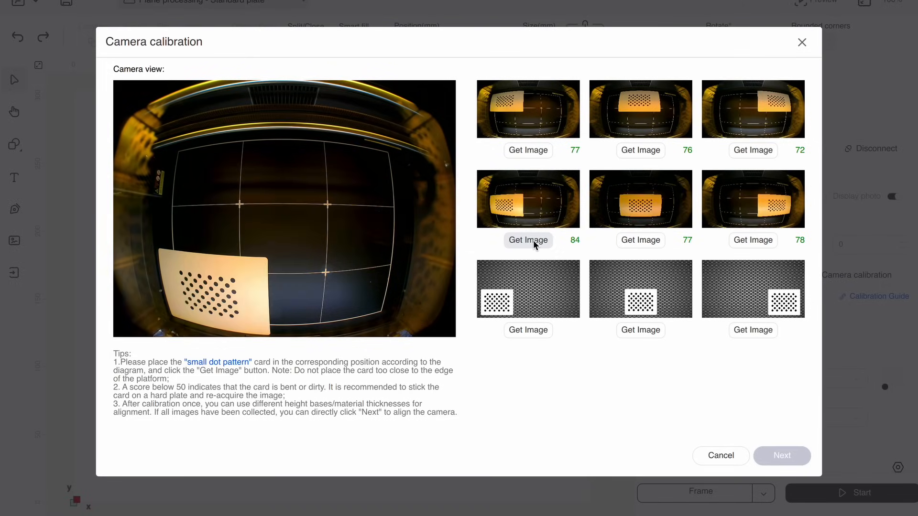
click(640, 330)
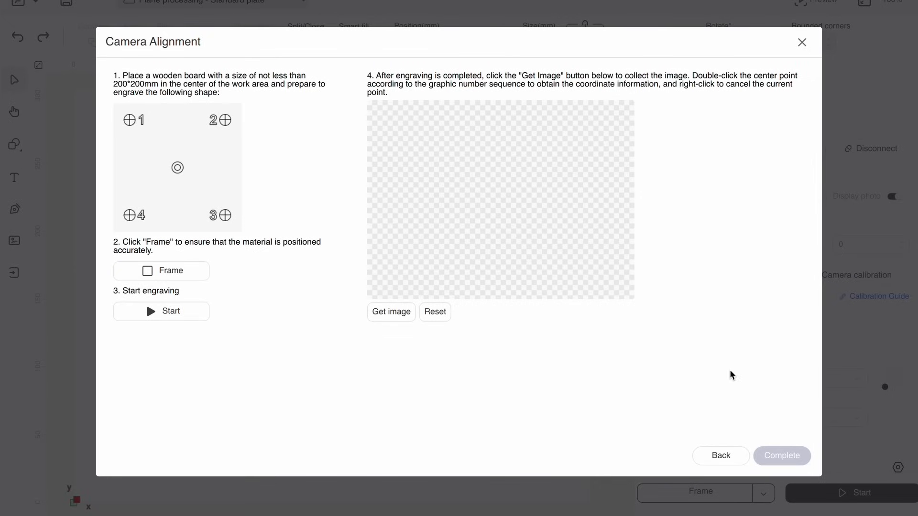
- Capture the engraved targets and mark the centres of the first two numbered targets
click(391, 311)
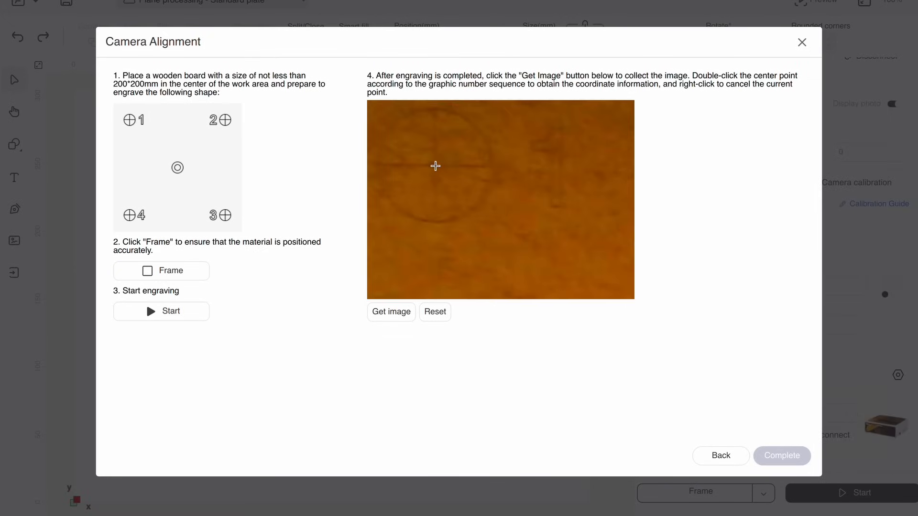
click(391, 312)
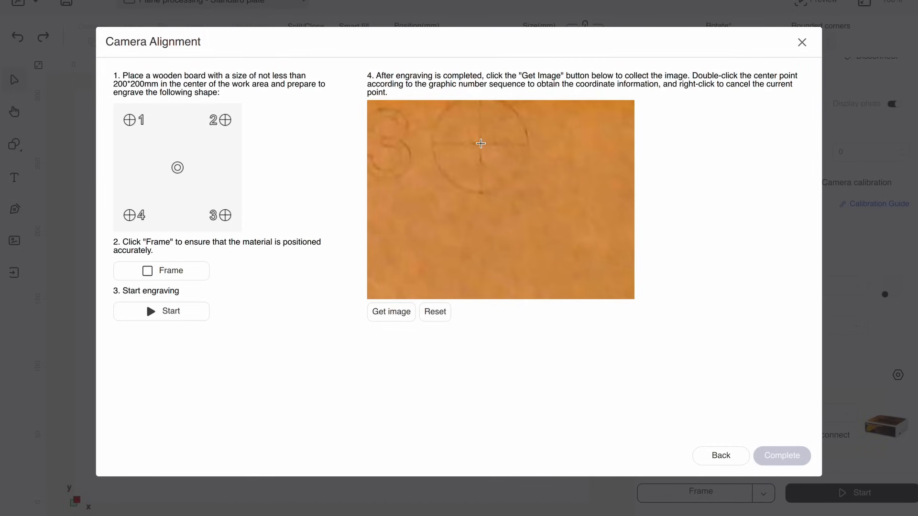
click(391, 312)
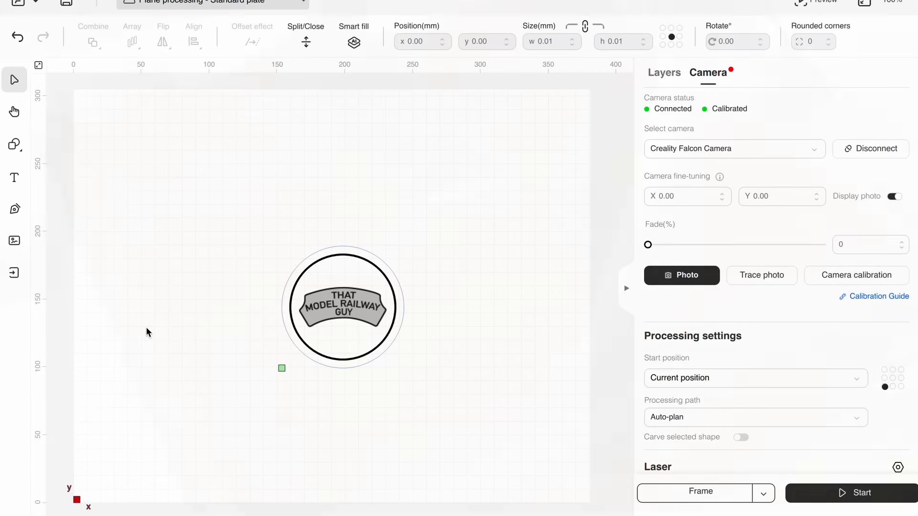
- Take a camera photo of the board in the machine as the canvas backdrop
click(681, 275)
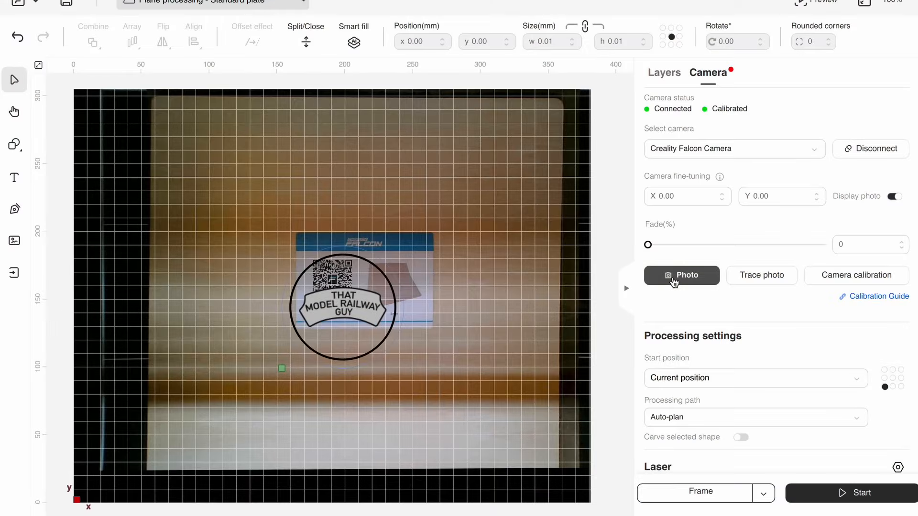
- Accept the detected 3mm basswood board for all layers and show the layer settings
click(680, 275)
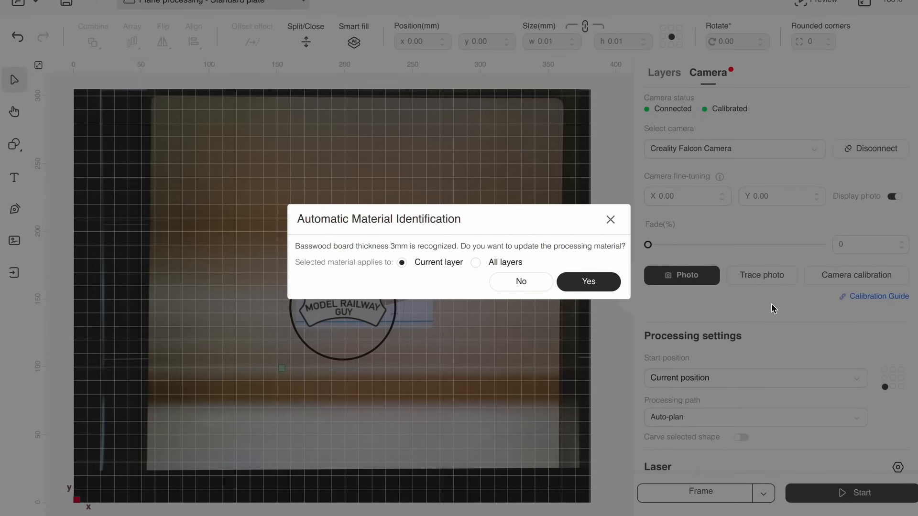
mouse_move(550, 320)
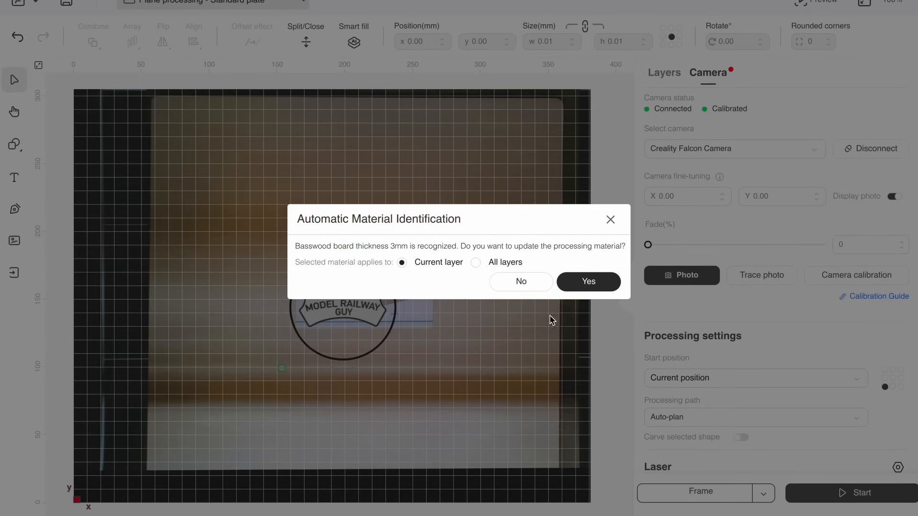
click(475, 262)
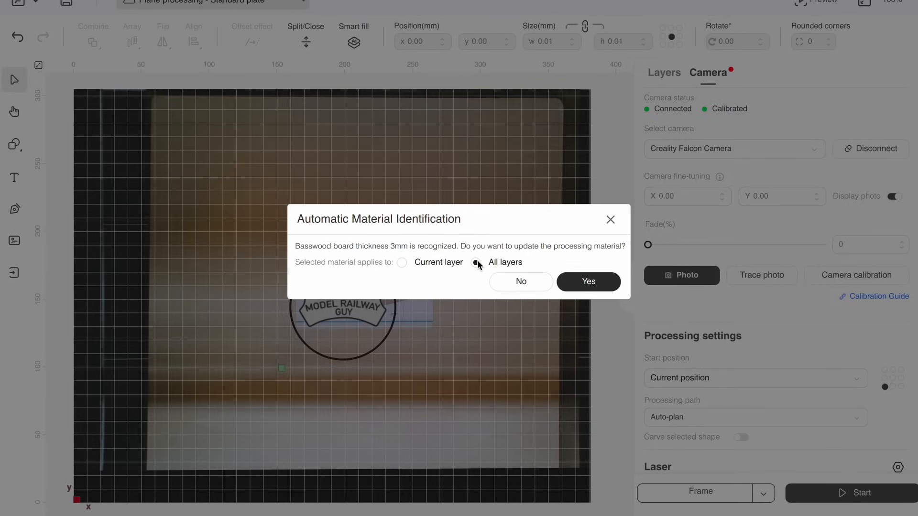
click(589, 281)
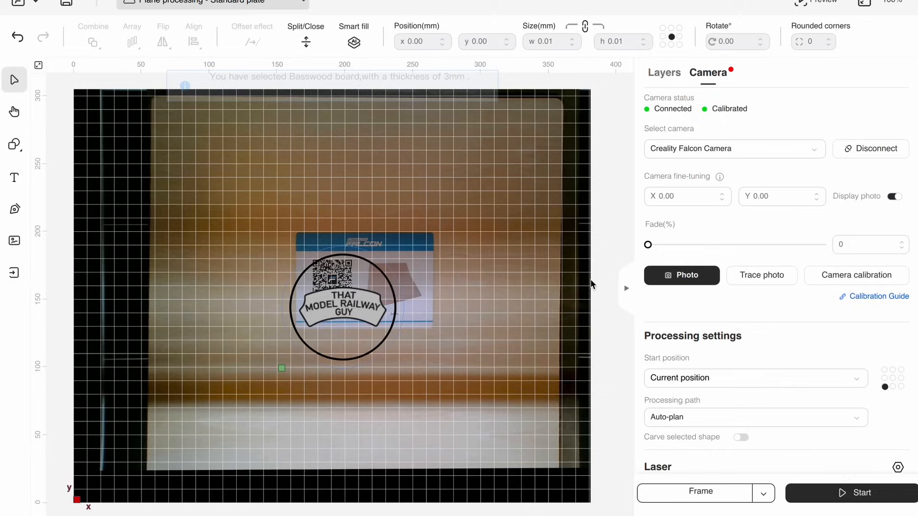
click(663, 73)
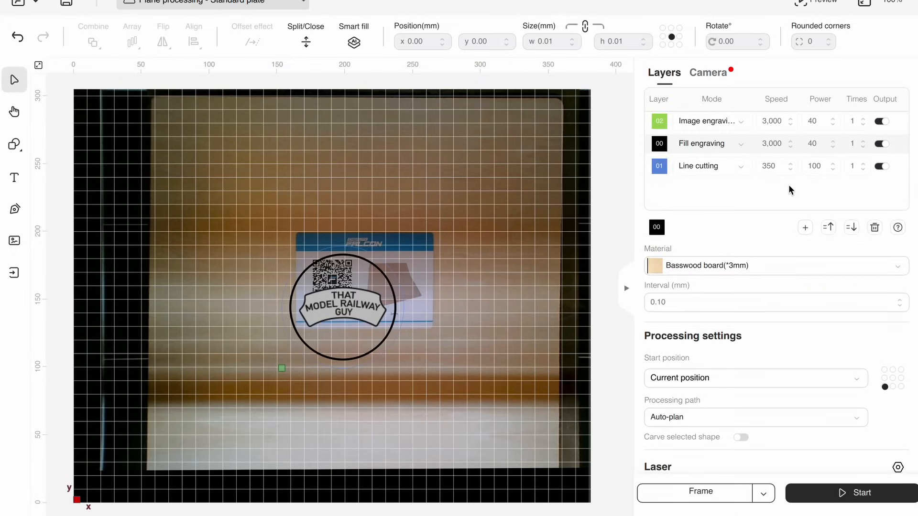
- Drag the selected coaster group to the basswood board's lower-left corner in the photo
click(707, 73)
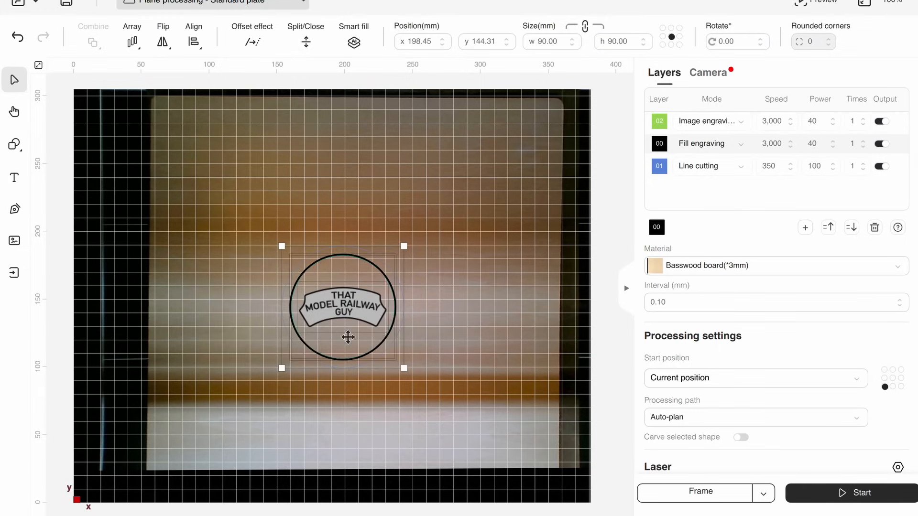
drag(348, 337, 217, 433)
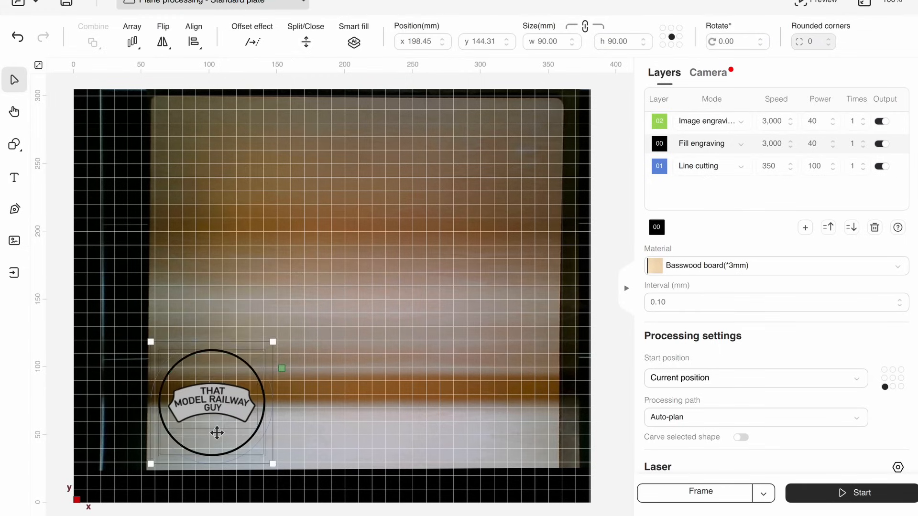